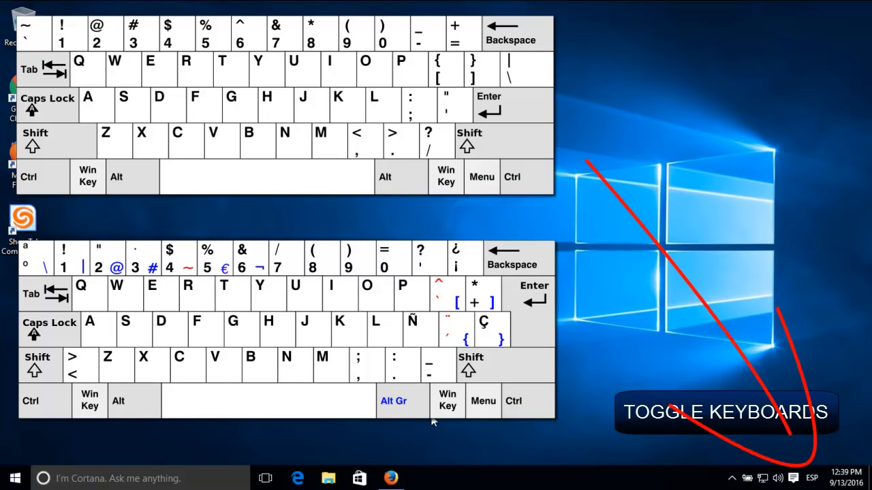
Open Settings from the Start menu and go to Time & language's Region & language page.
left_click(811, 478)
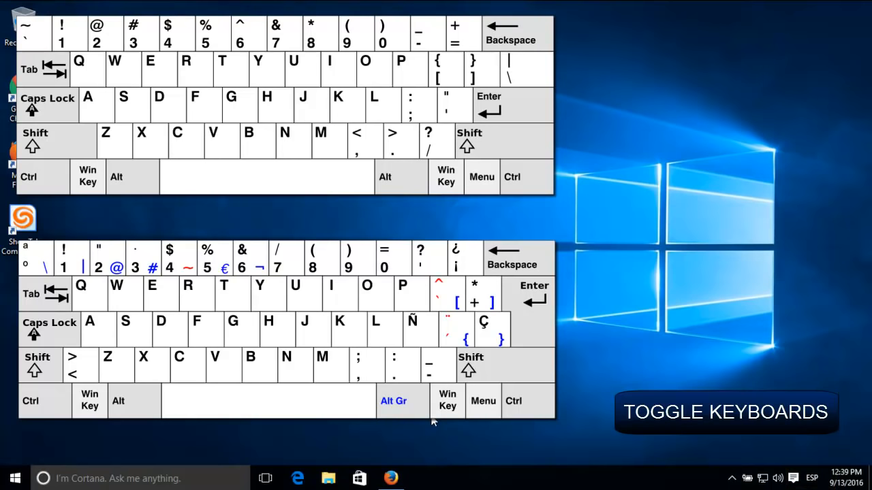
left_click(811, 478)
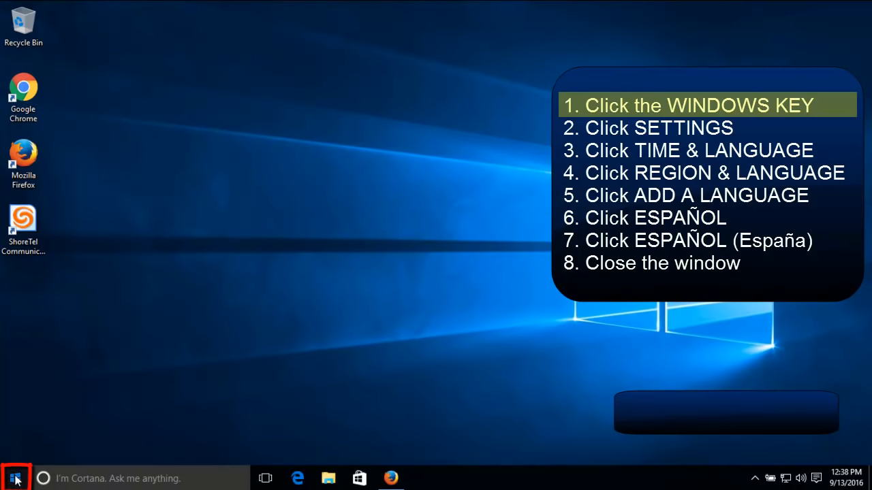
left_click(15, 478)
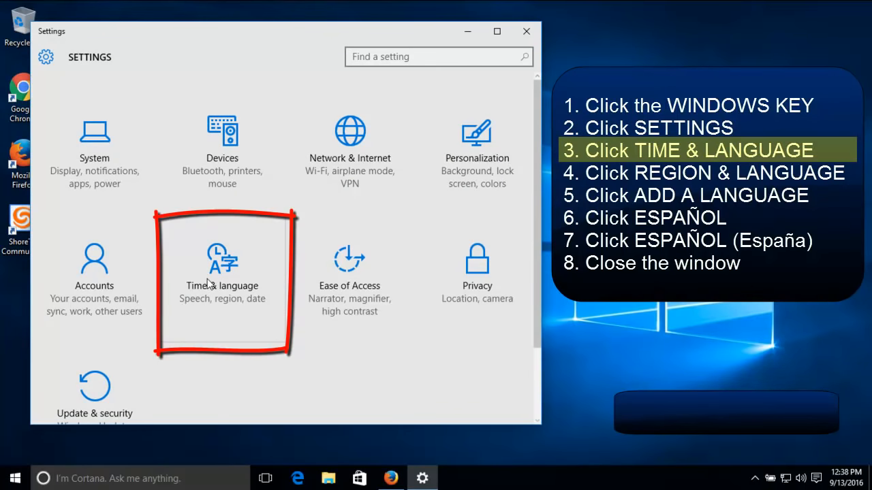
left_click(222, 265)
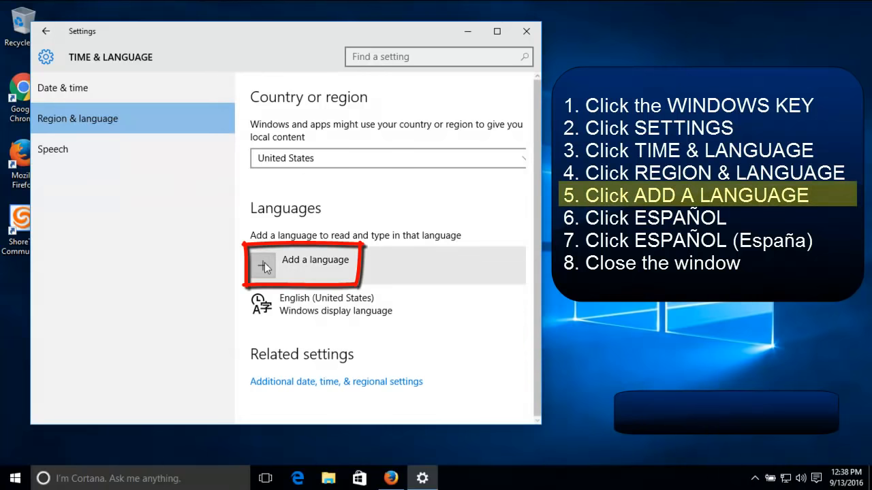
Start adding a language, scroll the language grid, and pick Español to list its variants.
left_click(314, 266)
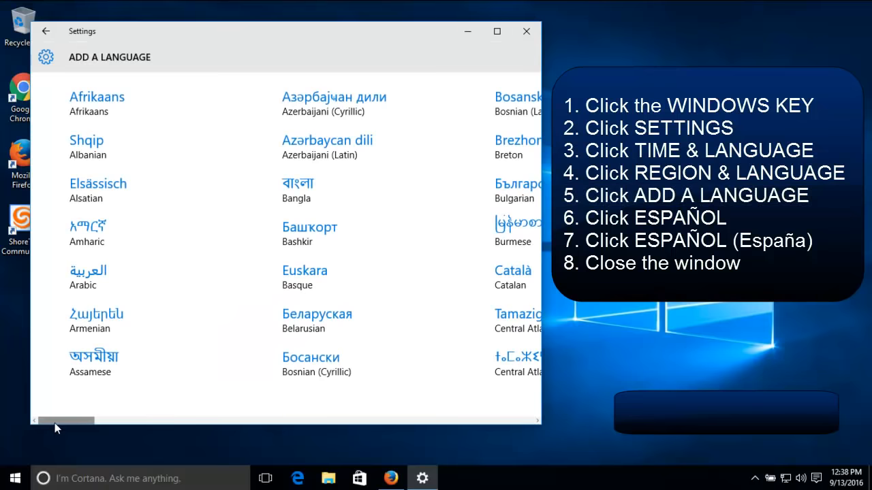
left_click_drag(66, 421, 167, 421)
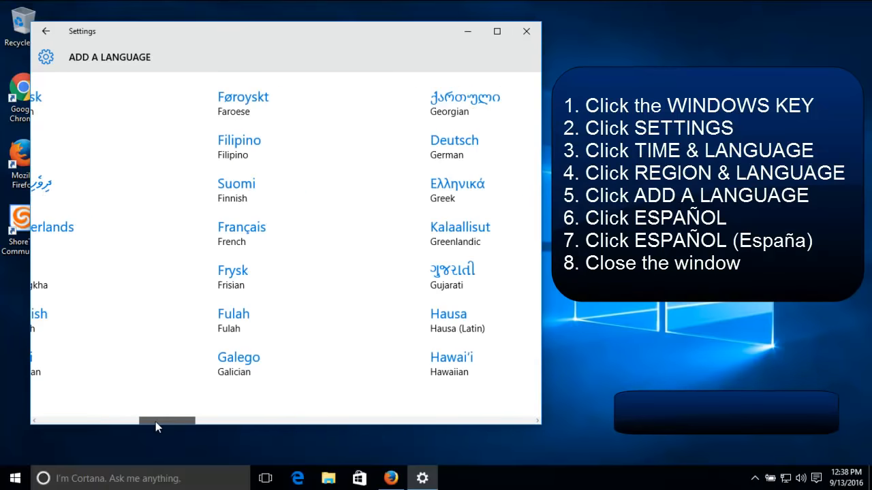
left_click_drag(167, 421, 250, 421)
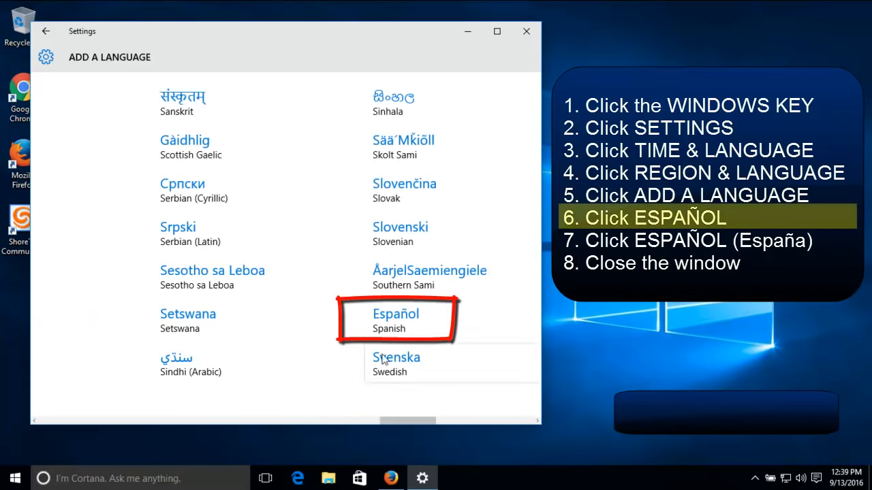
left_click(396, 320)
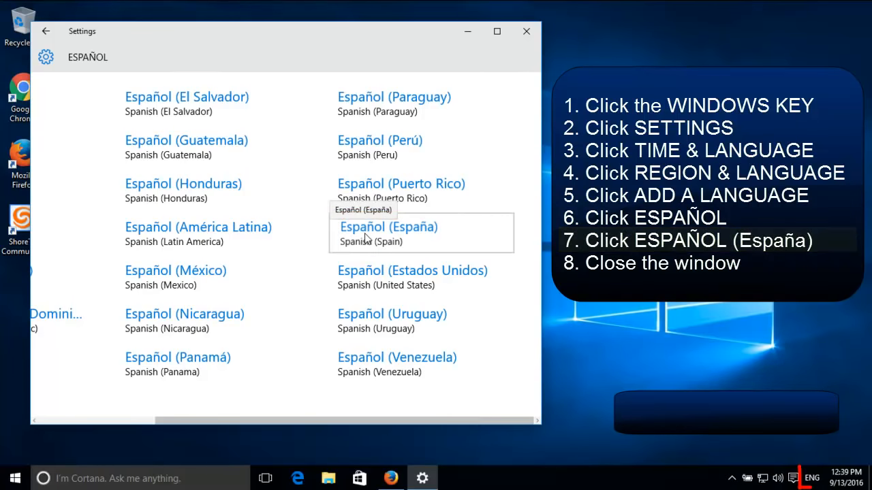
Add Español (España) to the Languages list and close the Settings window.
left_click(388, 227)
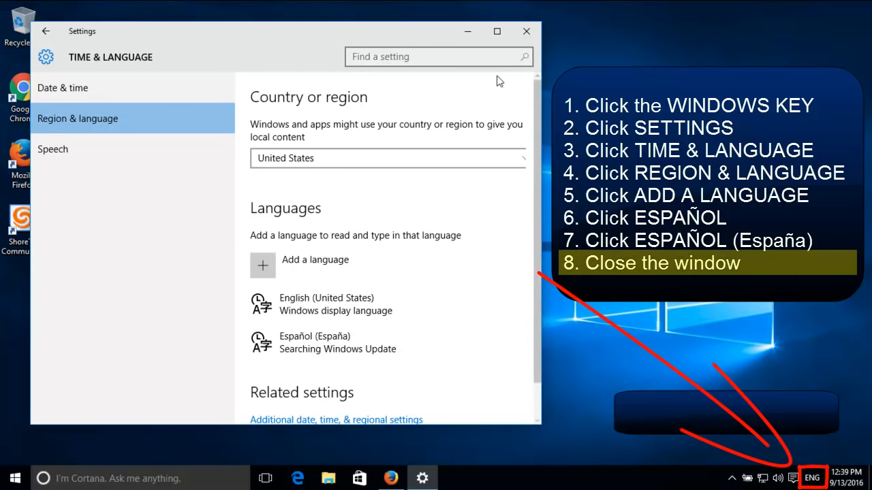
left_click(526, 31)
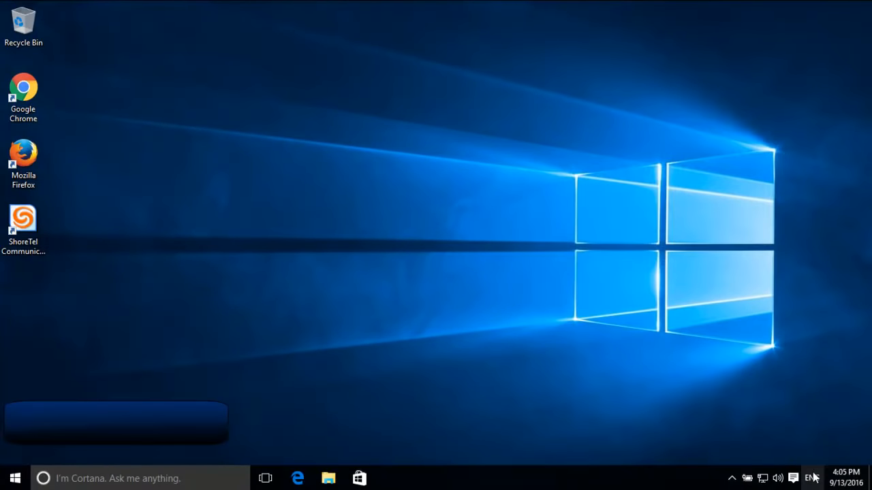
Switch to the Spanish (Spain) keyboard and type áéíóú followed by ÁÉÍÓÚ.
left_click(810, 478)
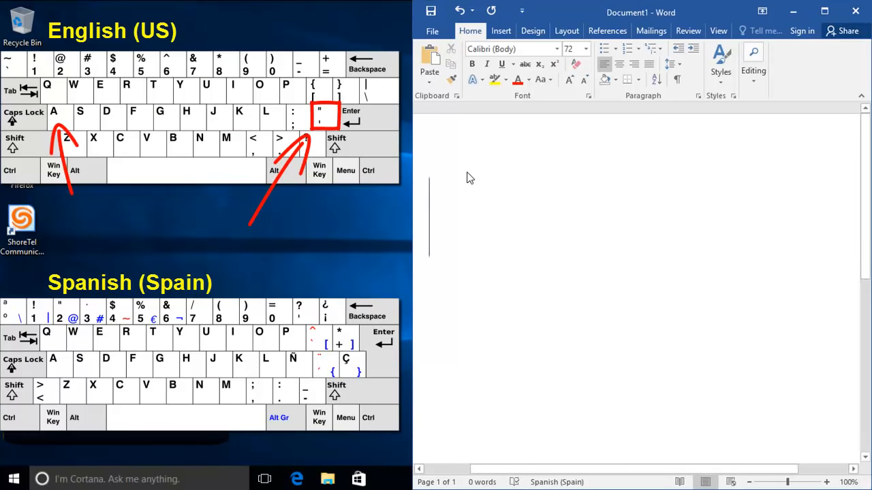
type("á")
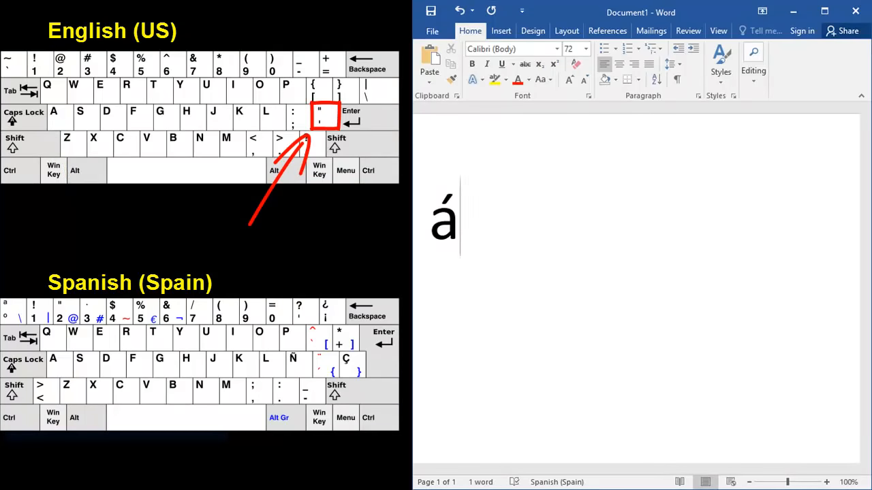
type("é")
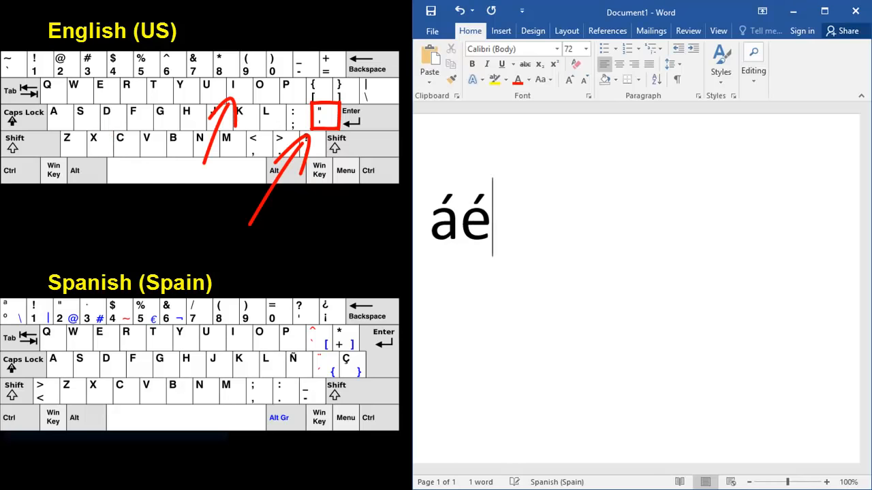
type("íó")
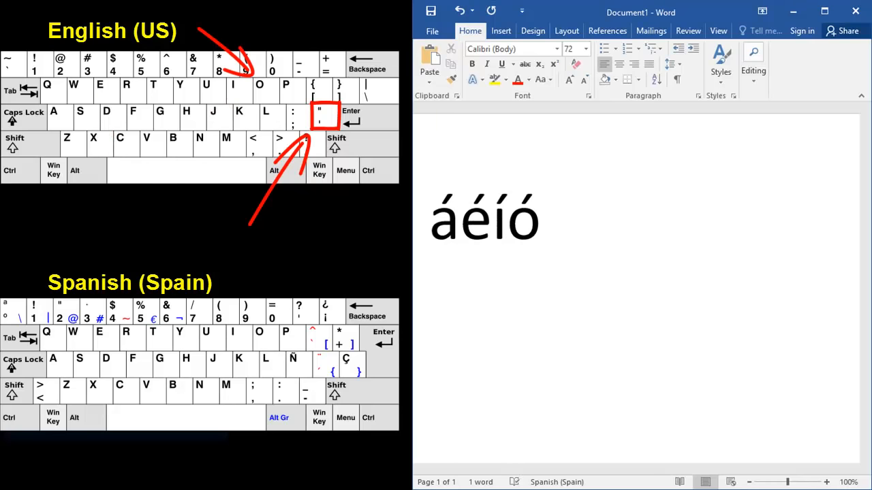
type("ú")
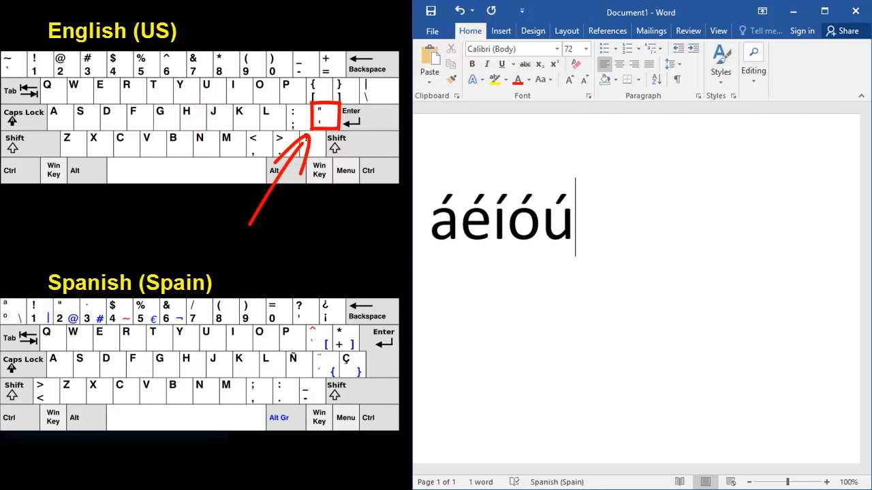
type("Á")
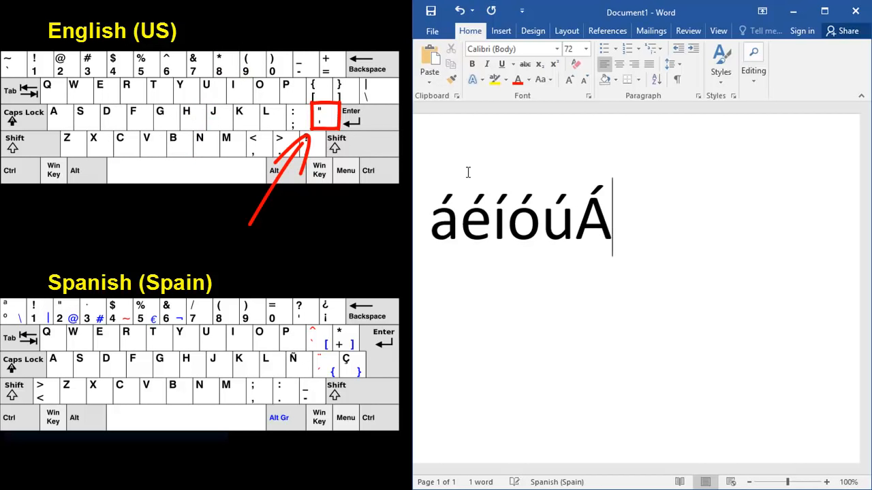
type("ÉÍ")
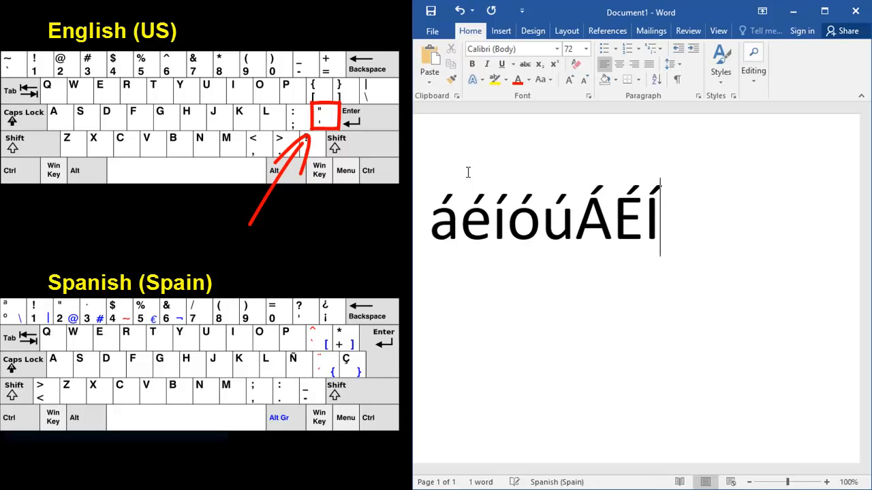
type("ÓÚ")
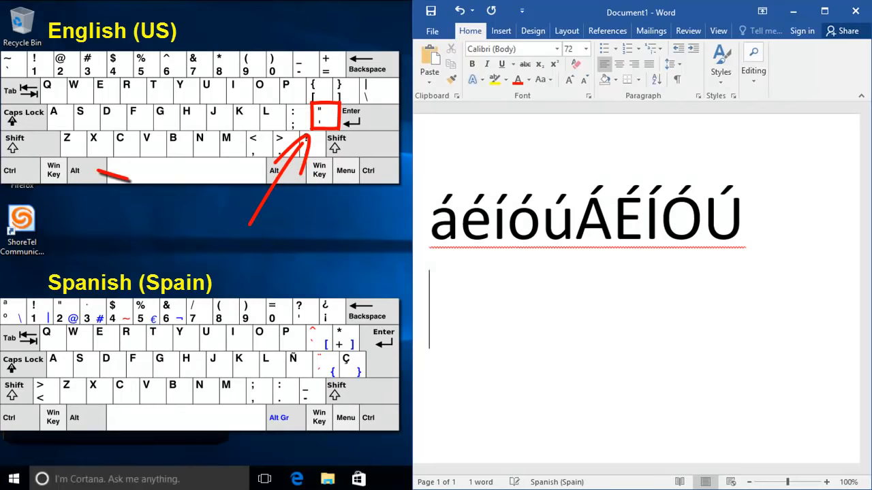
Type the umlauted vowels äëïöü followed by ñ on the second line.
type("ä")
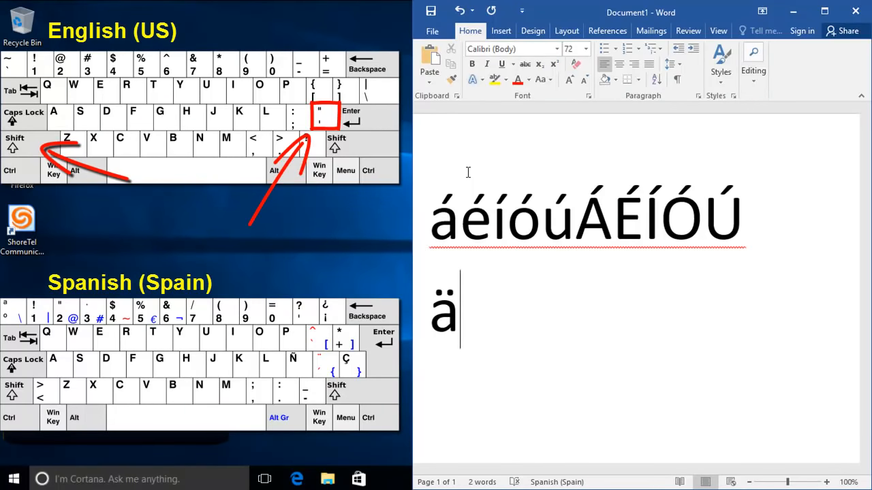
type("ë")
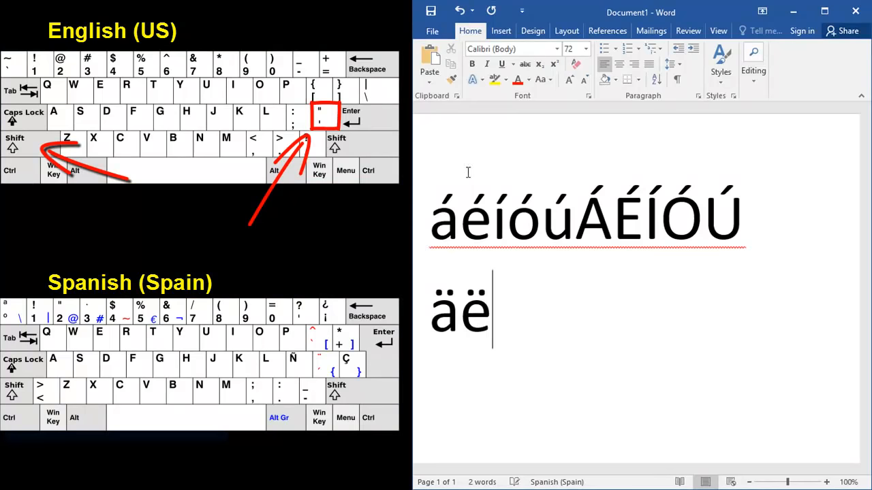
type("ïö")
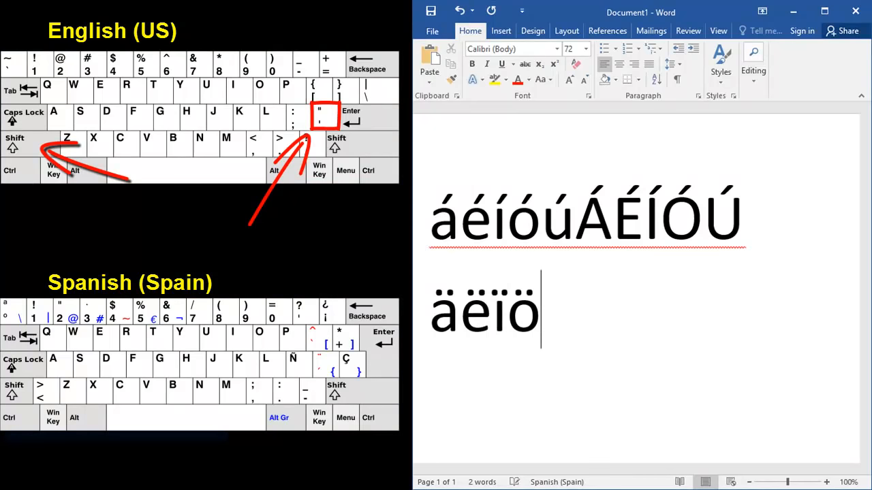
type("ü")
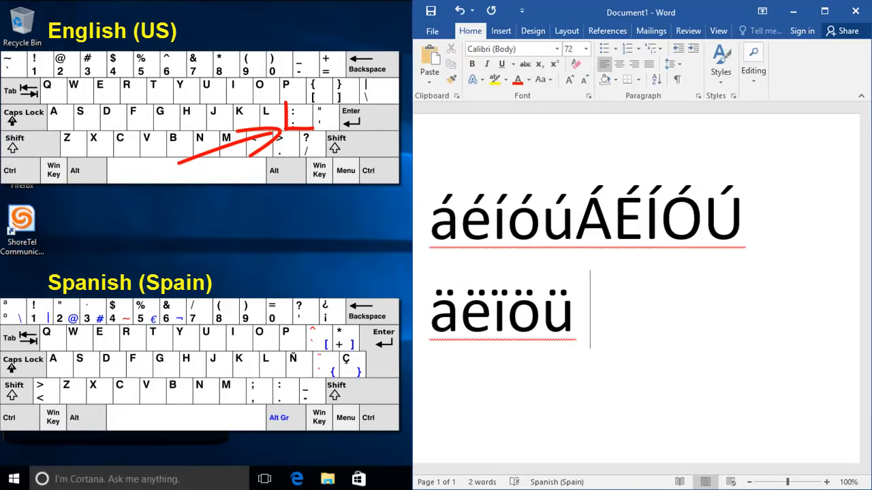
type("ñññÑÑ")
type("¿")
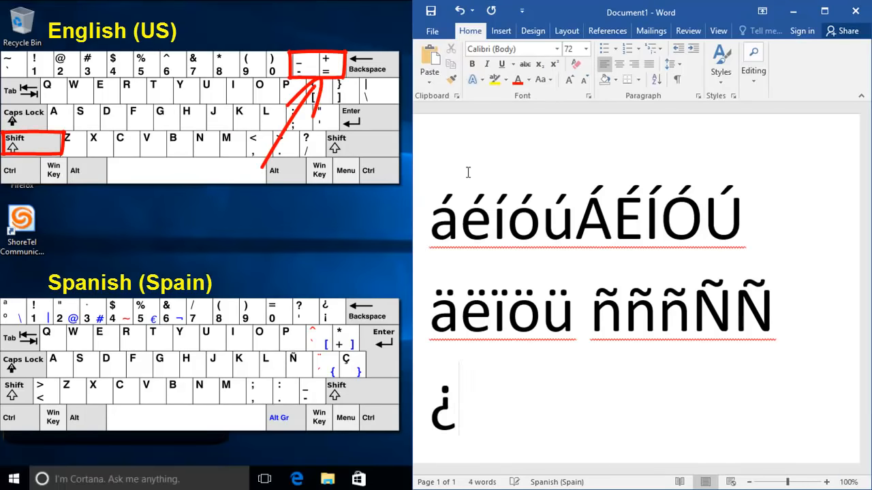
Type ¿?¿?¡!@.:,; on the third line, then make Spanish (Spain) the active keyboard.
type("?")
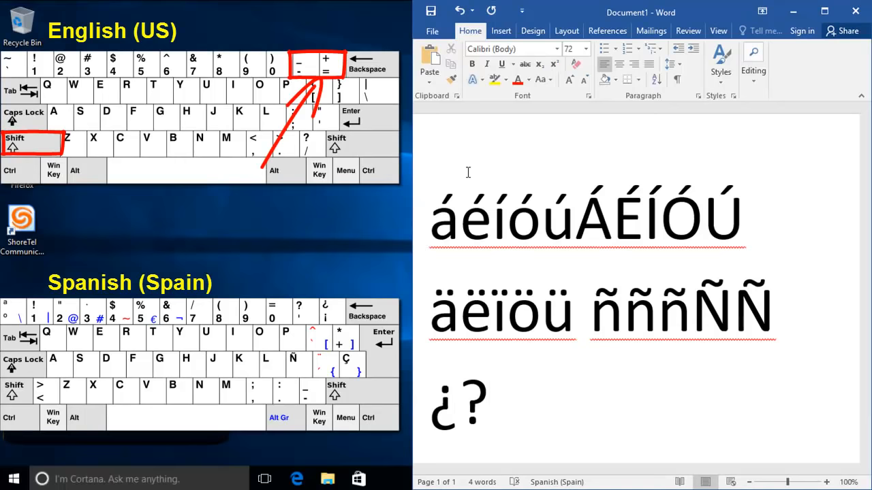
type("¿?")
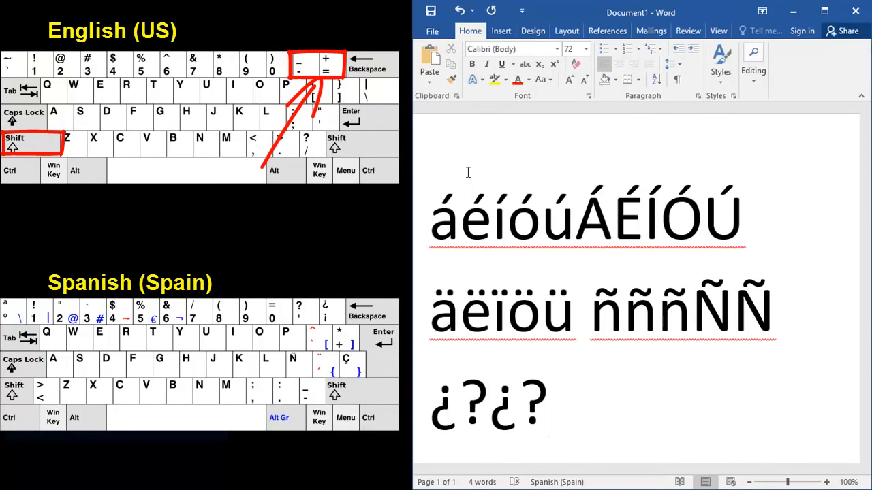
type("¡")
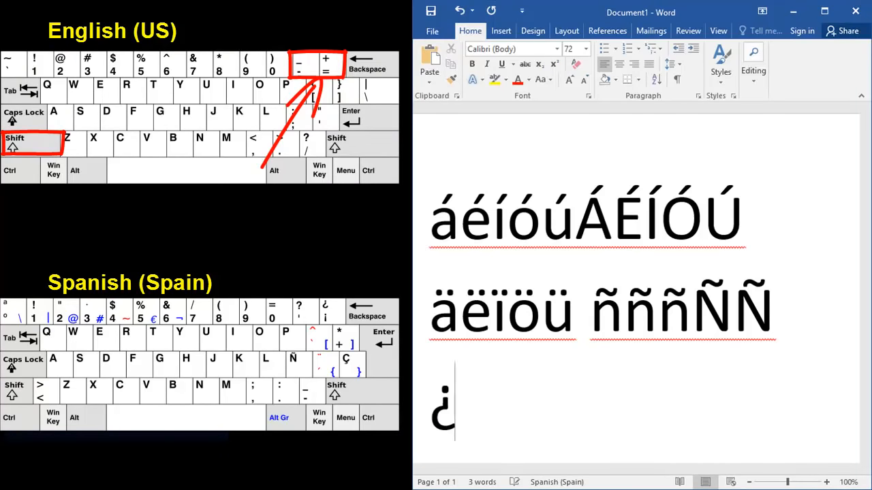
type("?")
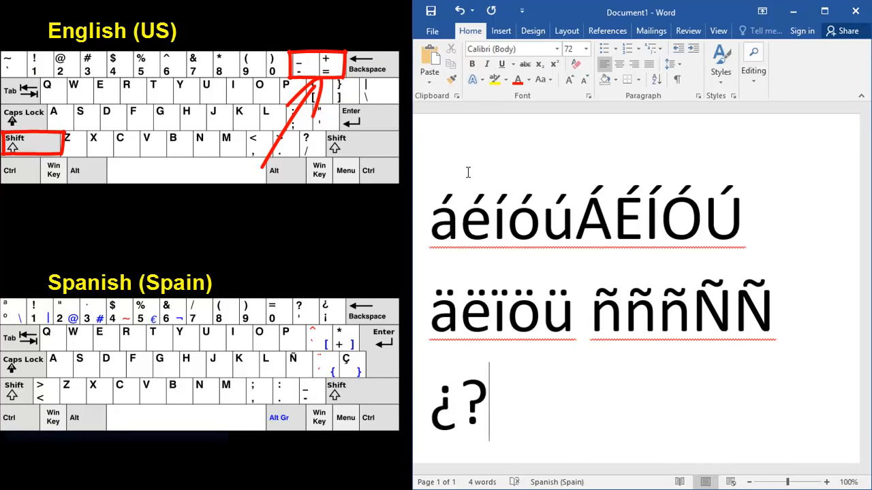
type("¿?")
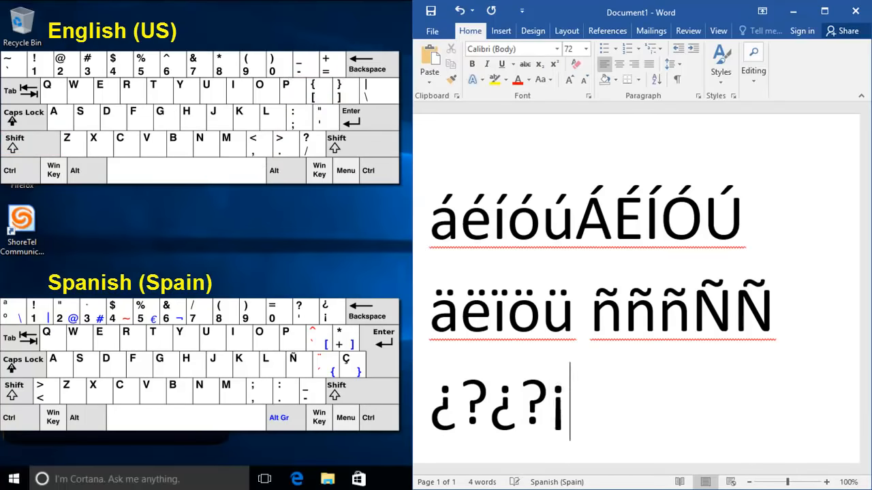
type("¡")
left_click(641, 310)
type(" #")
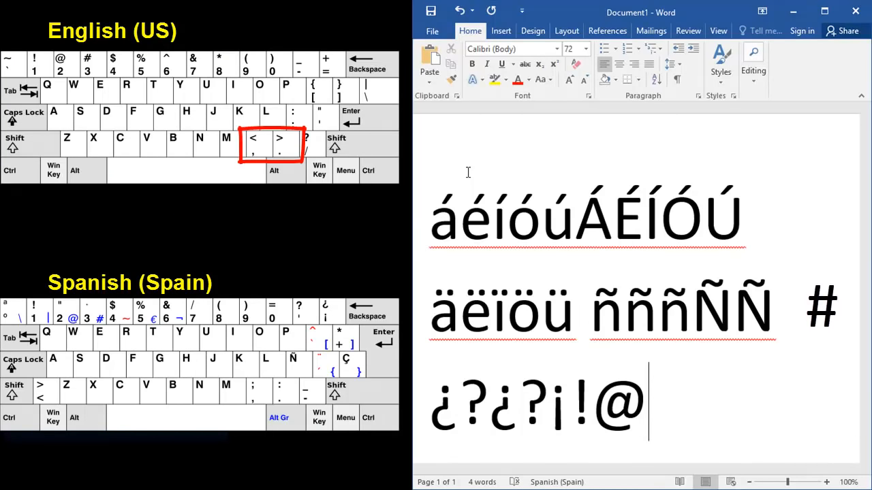
type(".:,")
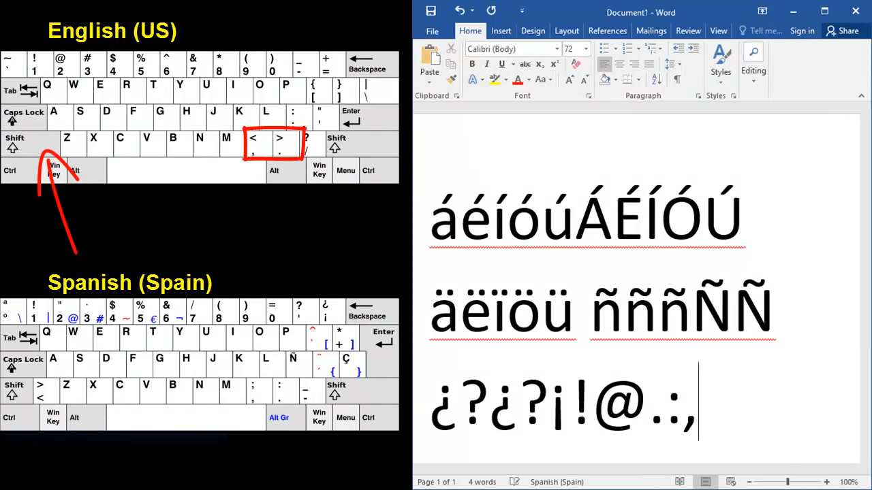
type("; “”")
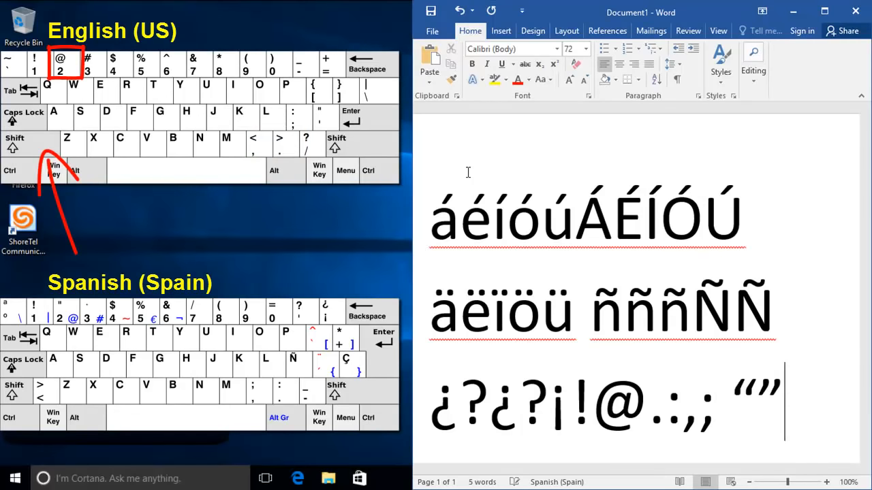
left_click(811, 479)
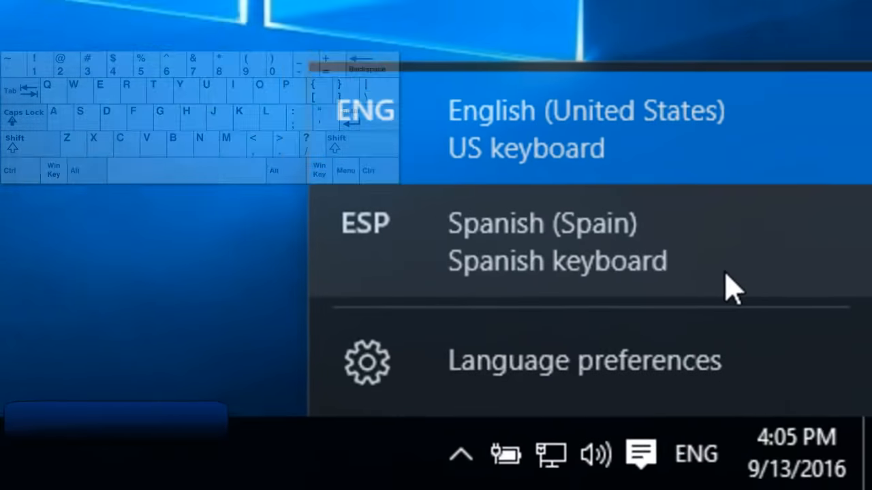
left_click(542, 242)
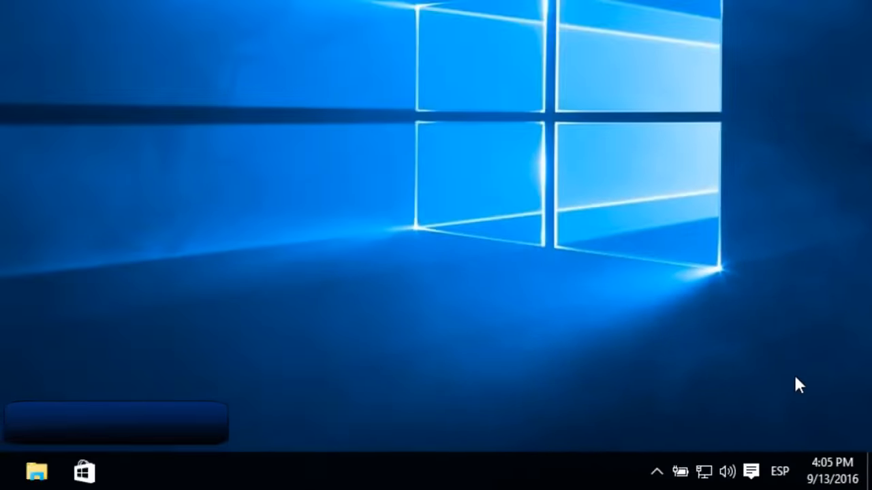